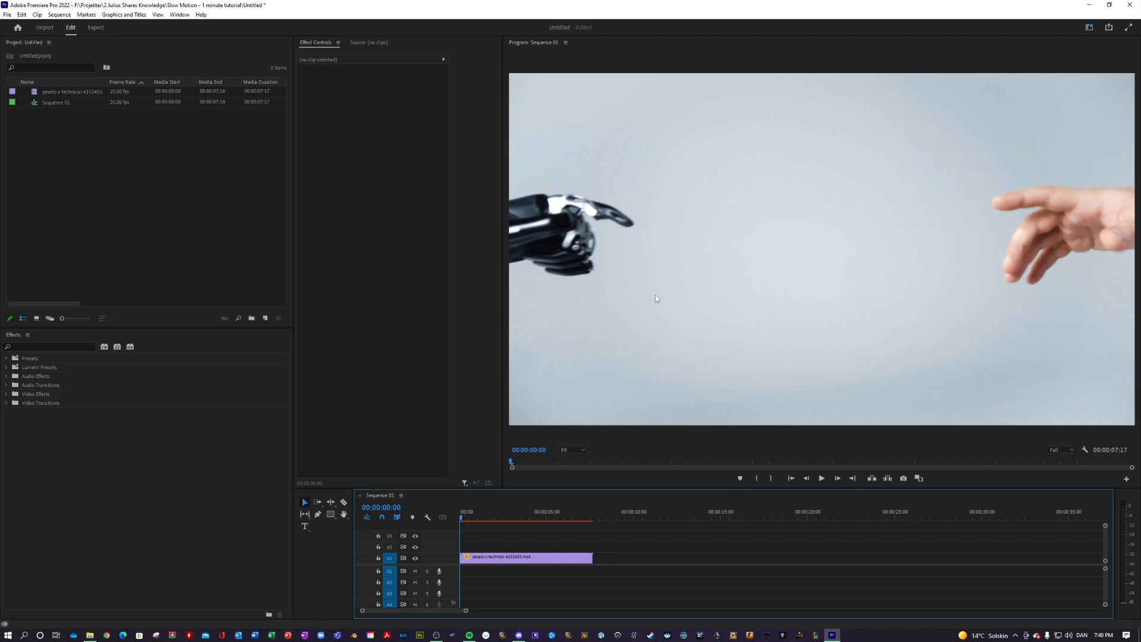
Enter 25% speed for the timeline clip in Speed/Duration, stretching it to 00:00:30:18
right_click(525, 557)
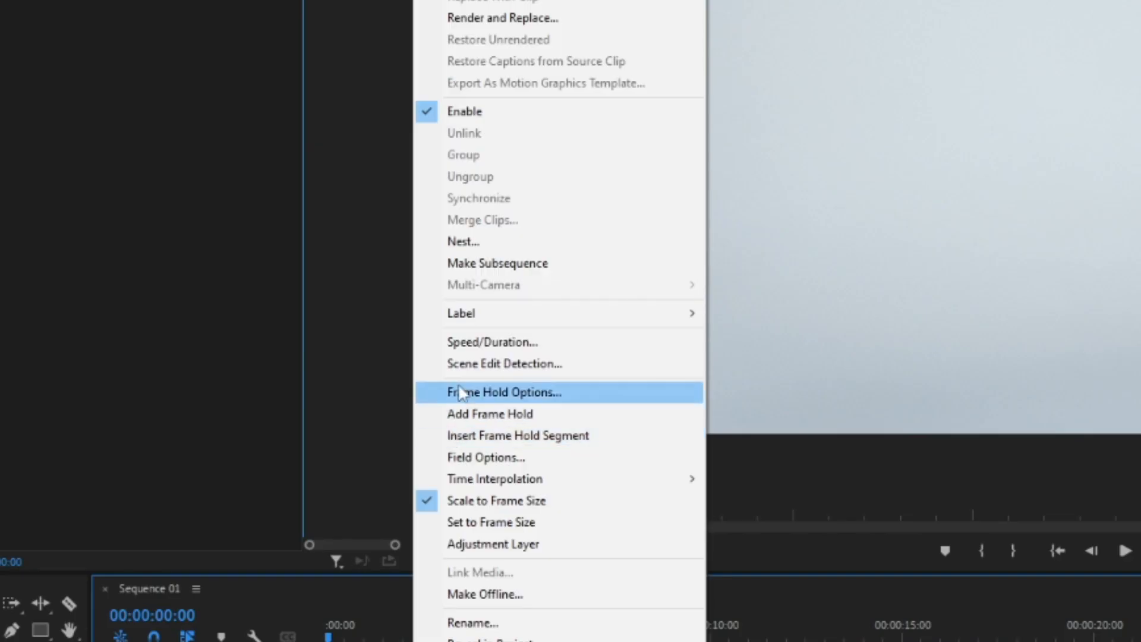
click(493, 343)
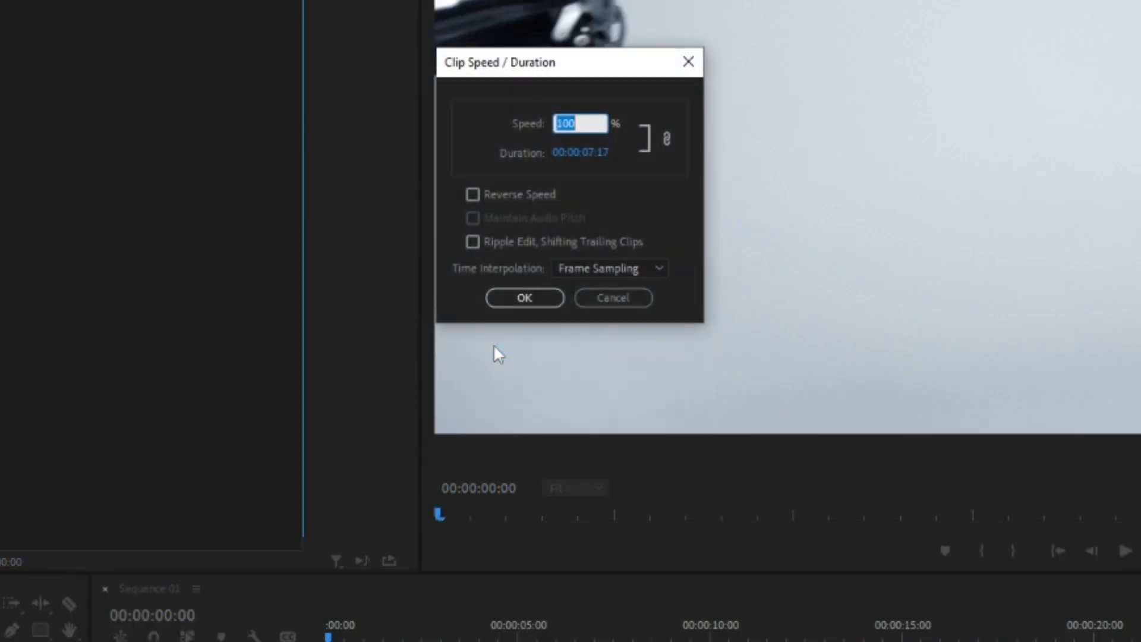
text(25)
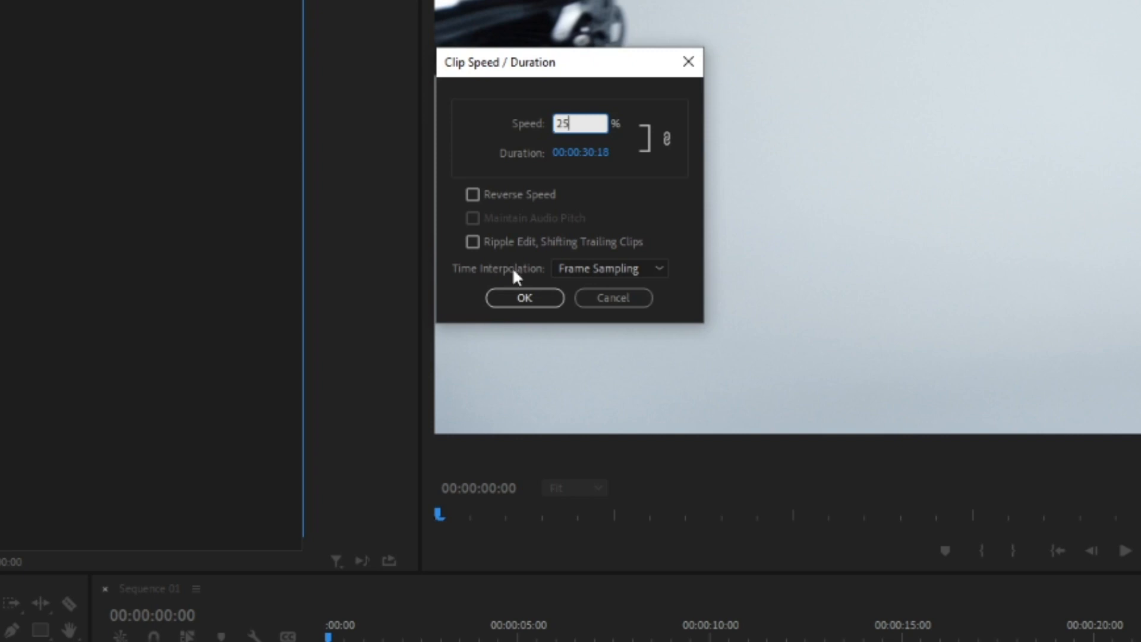